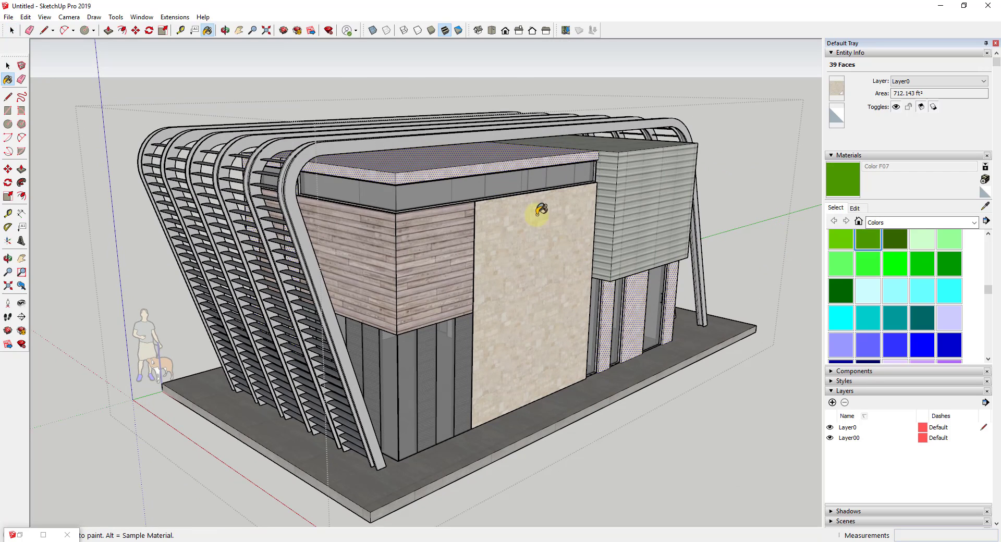
Step: Launch the Material Replacer extension from the Tools menu
{"action": "left_click", "coordinate": [115, 17]}
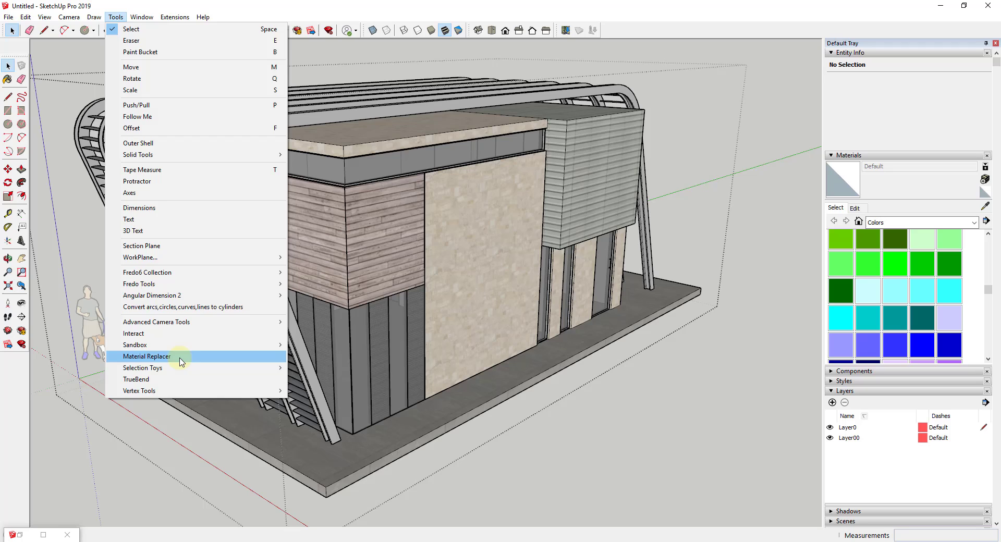
{"action": "left_click", "coordinate": [147, 357]}
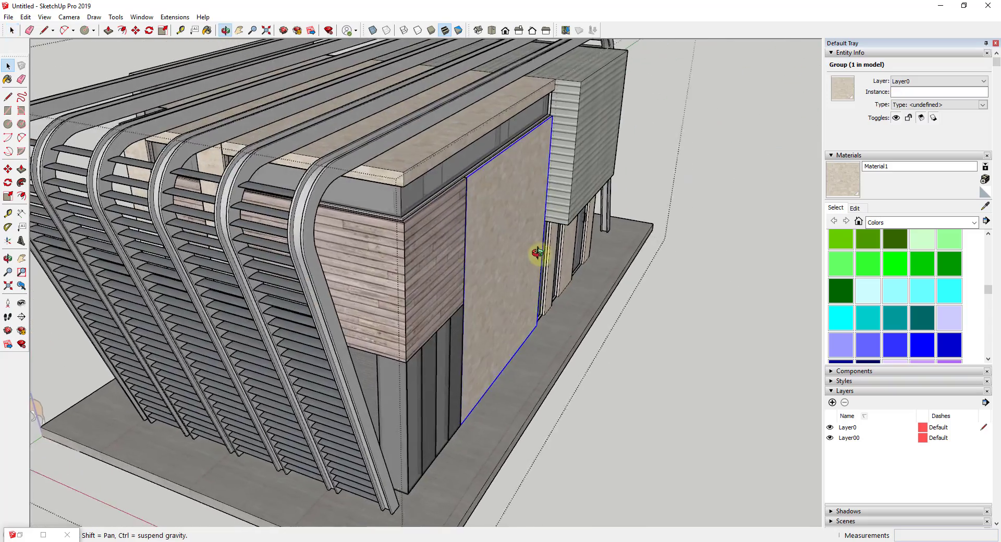
Step: Orbit the model to face the stone wall carrying Material1
{"action": "left_click_drag", "start_coordinate": [539, 254], "coordinate": [393, 198]}
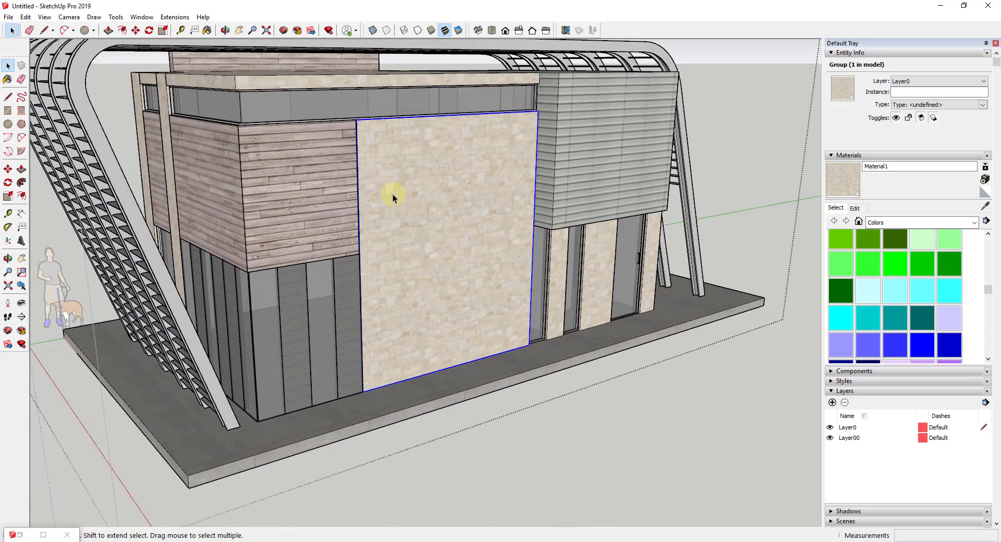
{"action": "left_click_drag", "start_coordinate": [394, 198], "coordinate": [479, 229]}
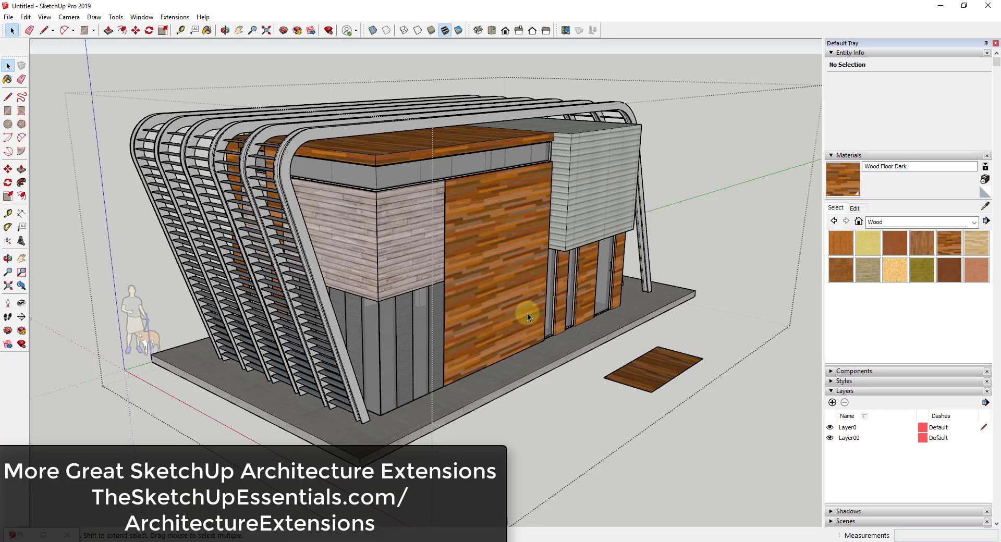
{"action": "mouse_move", "coordinate": [492, 220]}
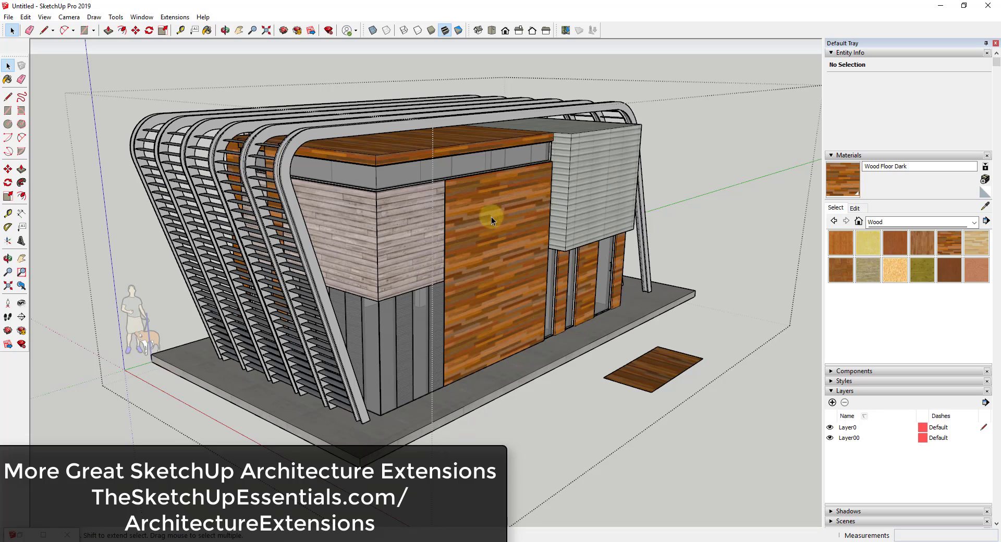